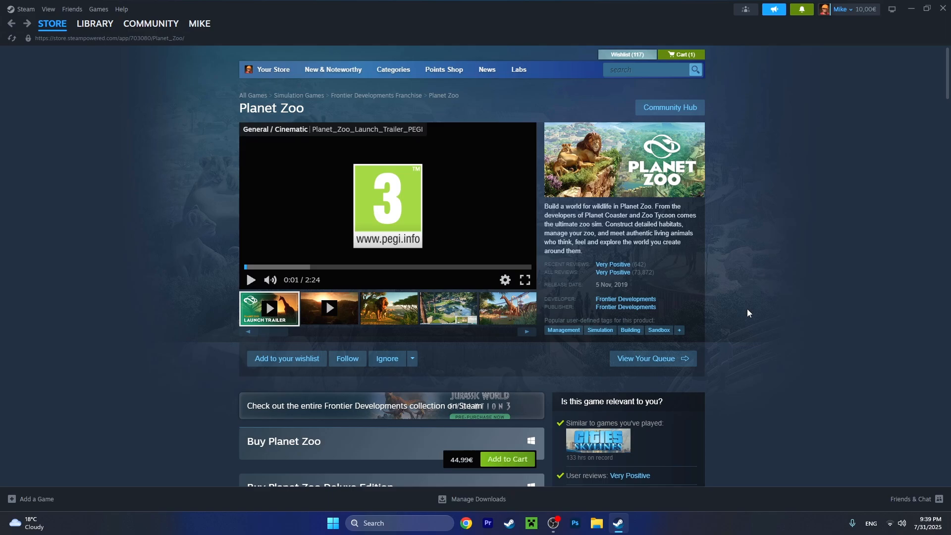
# - Search the store for "planet zoo", reviewing the suggestions with the Americas Animal Pack in the cart
pyautogui.scroll(-3)
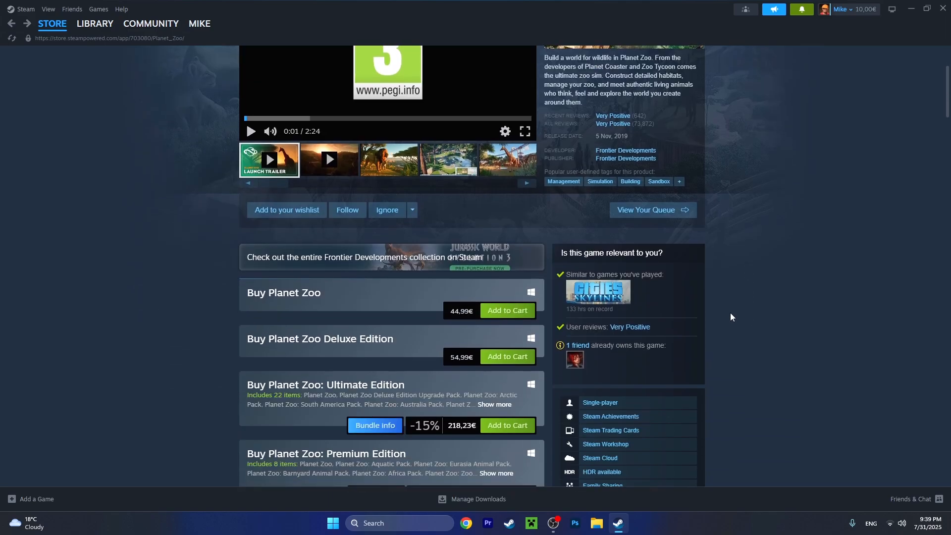
pyautogui.scroll(-3)
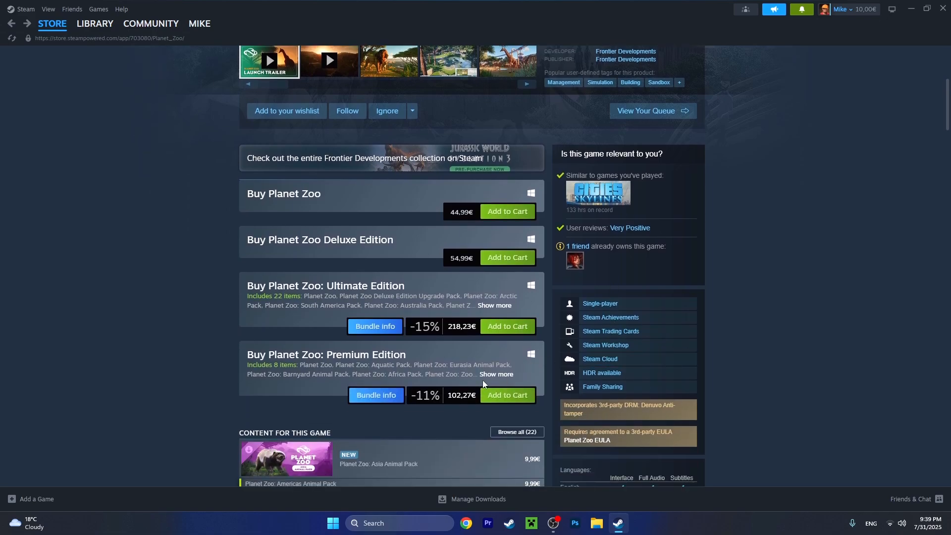
pyautogui.scroll(3)
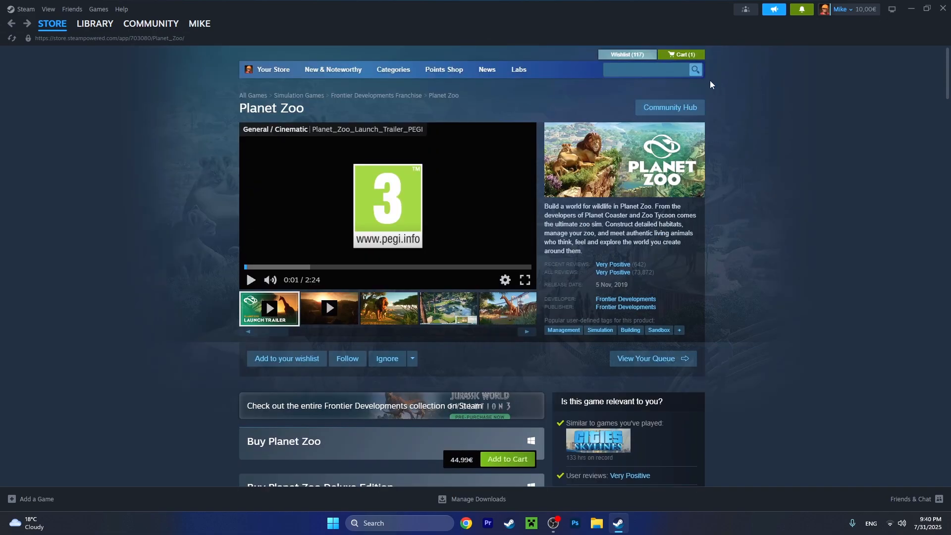
pyautogui.write('planet z')
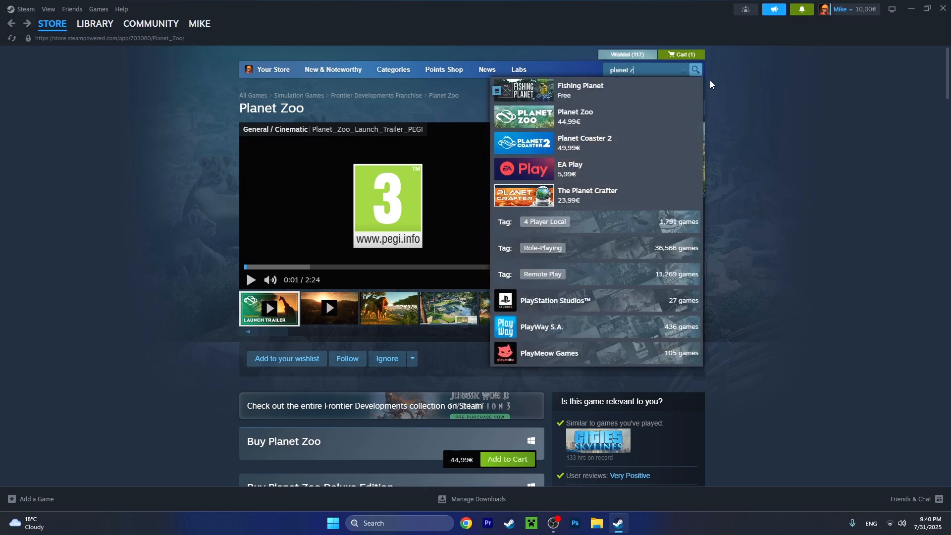
pyautogui.write('oo')
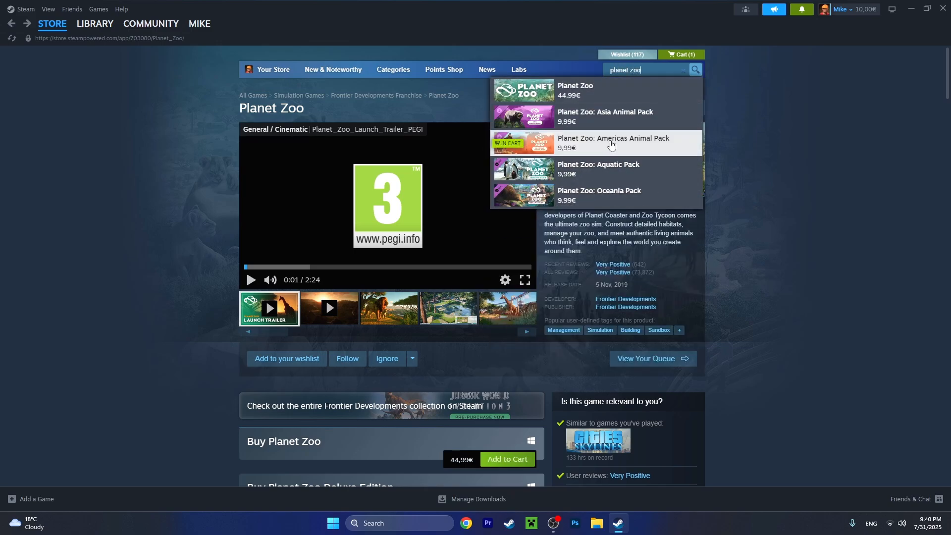
pyautogui.moveTo(561, 147)
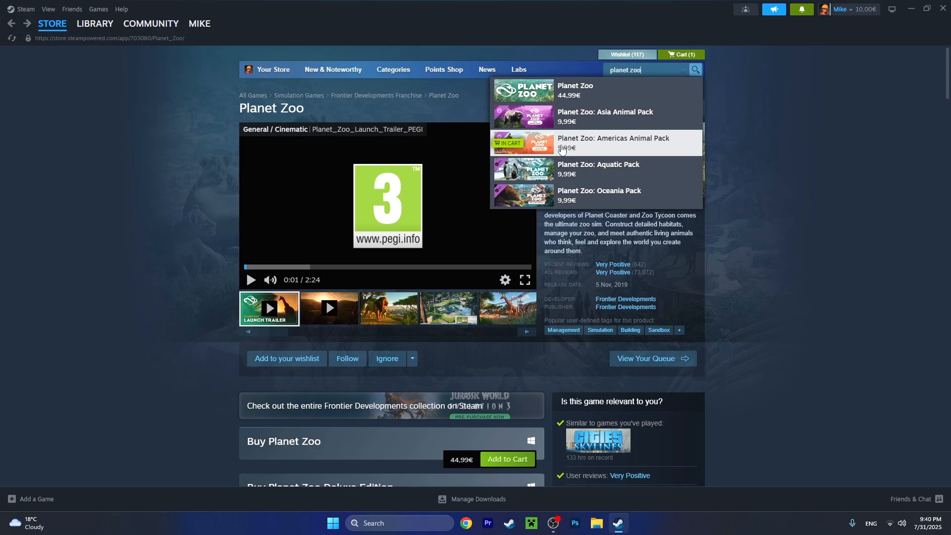
pyautogui.click(681, 55)
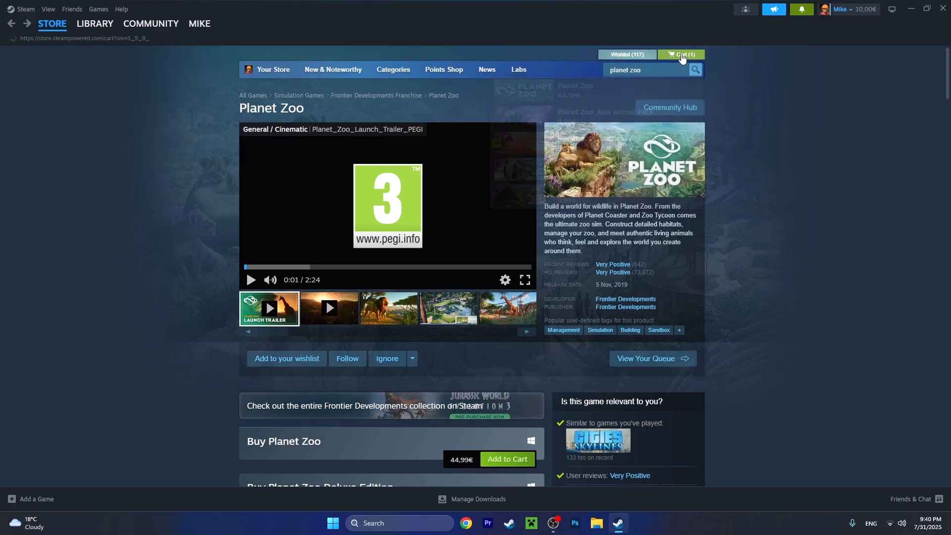
# - In the shopping cart, switch the Americas Animal Pack from "For my account" to "This is a gift"
pyautogui.click(681, 54)
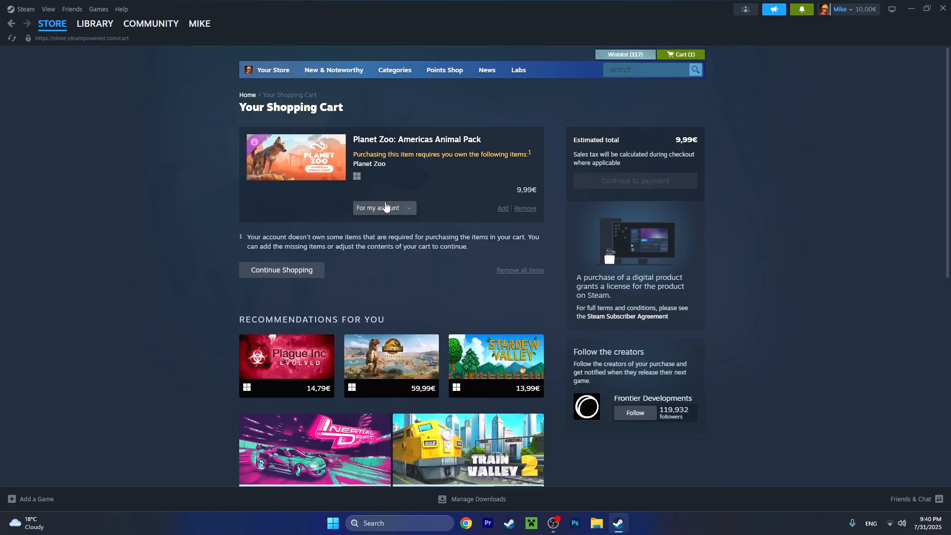
pyautogui.moveTo(384, 215)
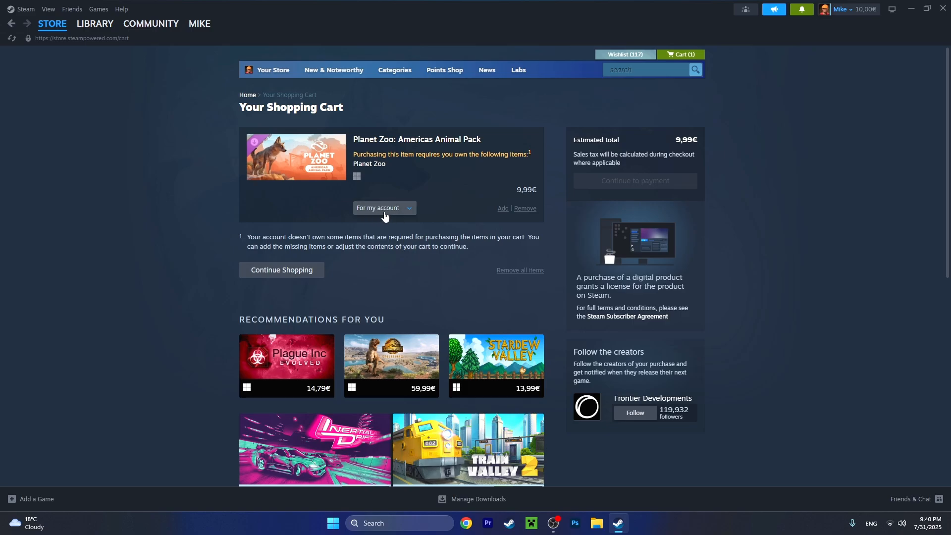
pyautogui.click(383, 208)
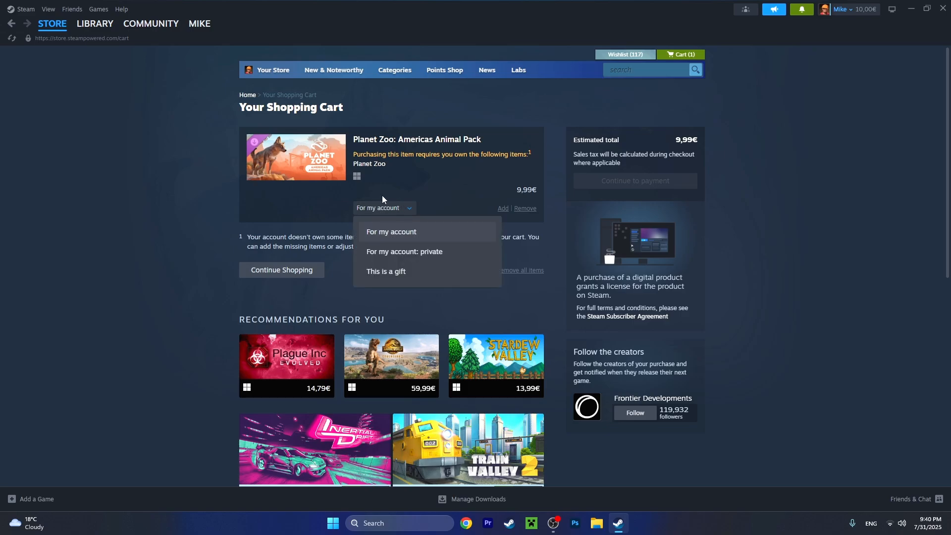
pyautogui.moveTo(377, 213)
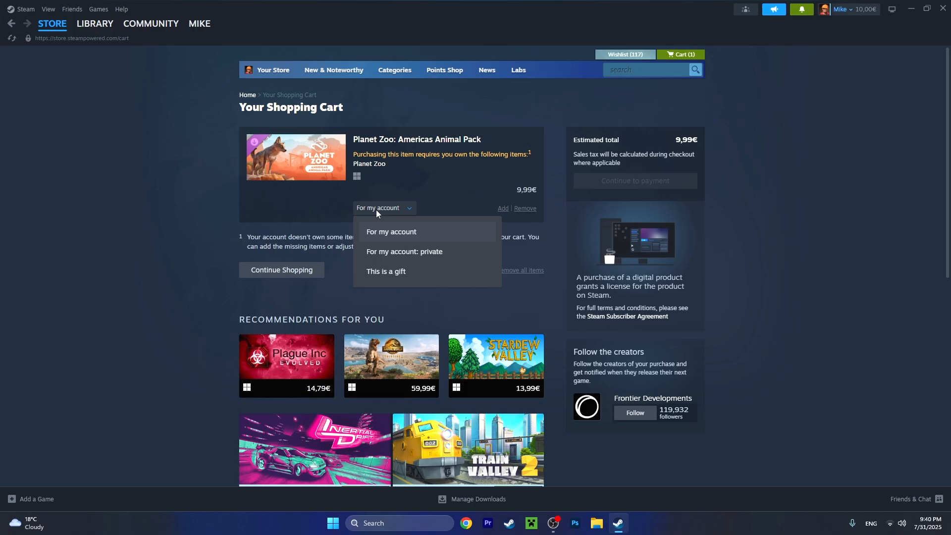
pyautogui.moveTo(380, 220)
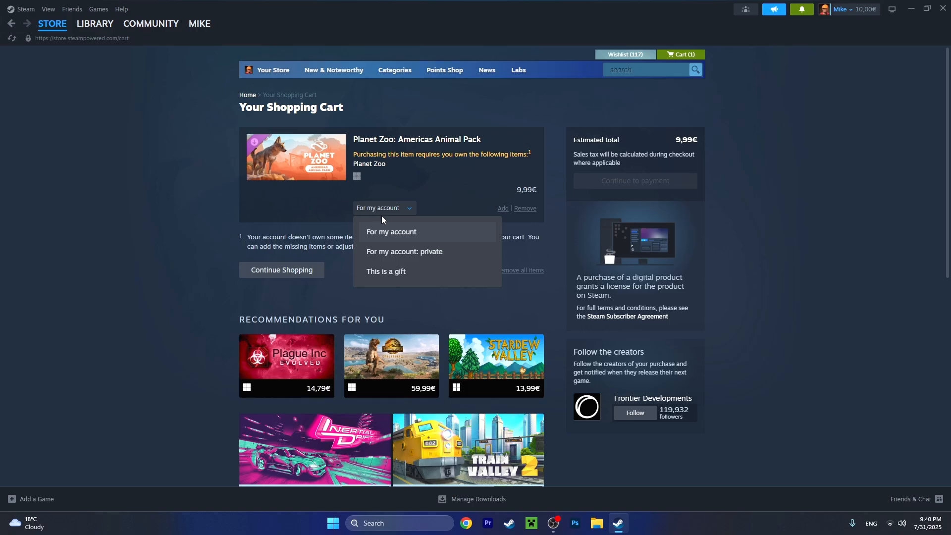
pyautogui.moveTo(411, 270)
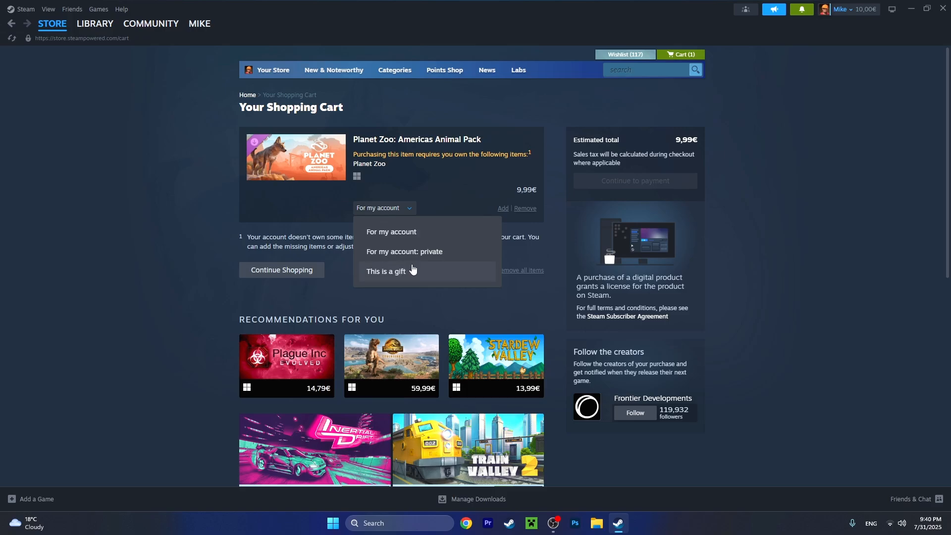
pyautogui.click(386, 272)
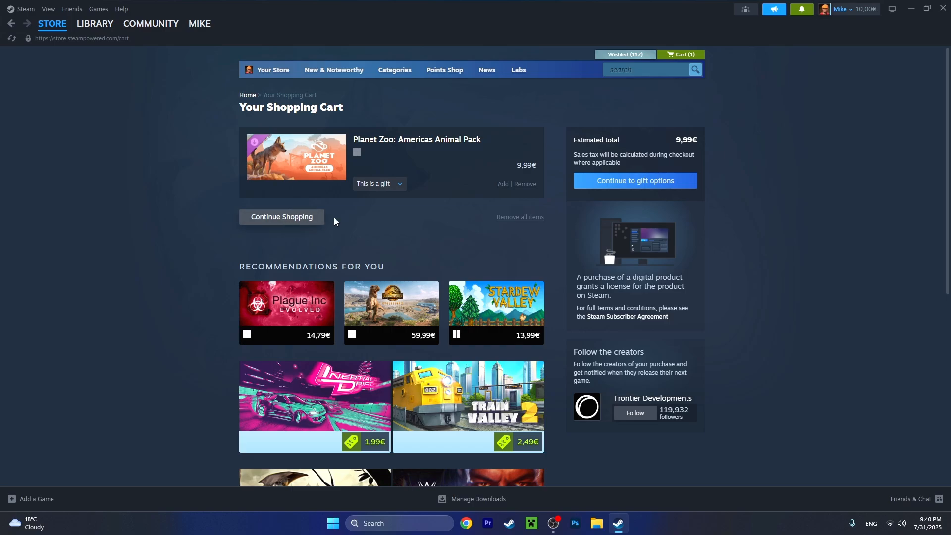
pyautogui.moveTo(594, 201)
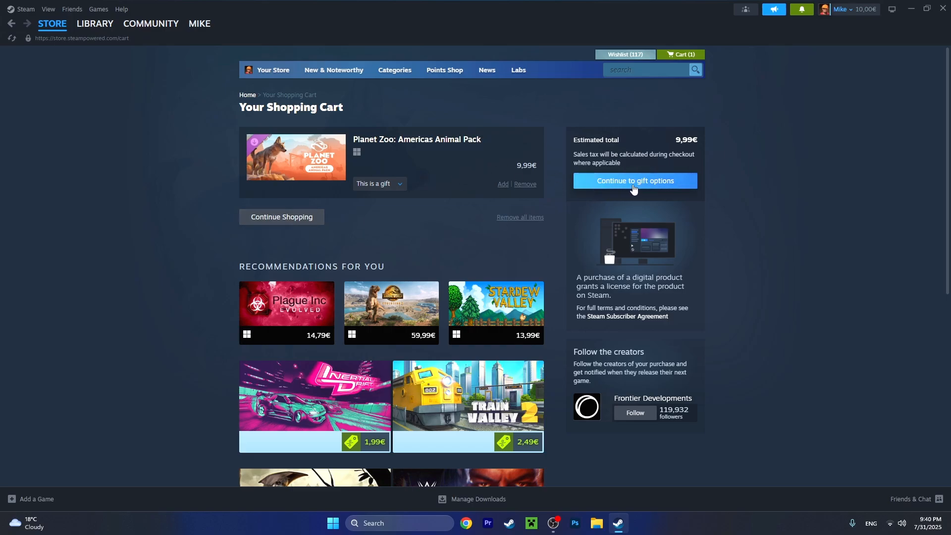
# - Continue to the gift options and bring up the friend list to choose the recipient
pyautogui.click(634, 180)
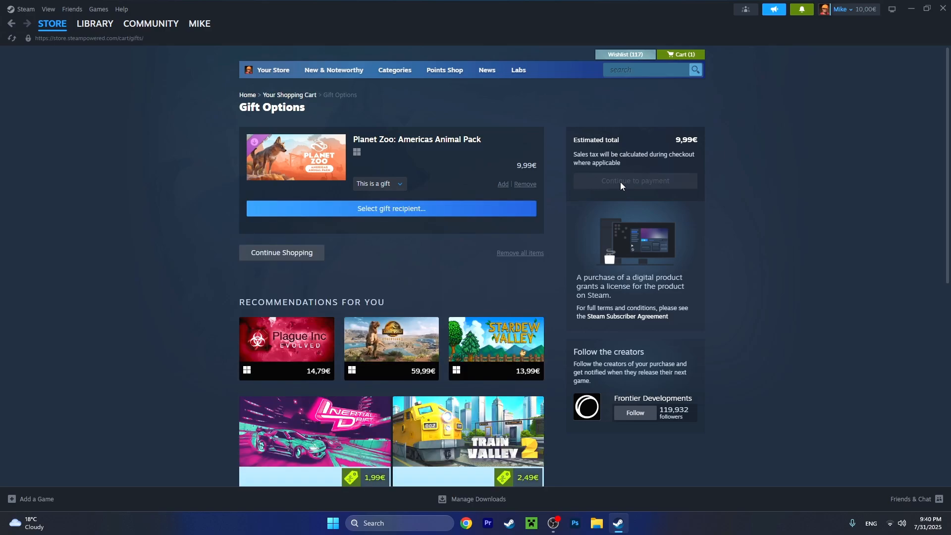
pyautogui.moveTo(440, 208)
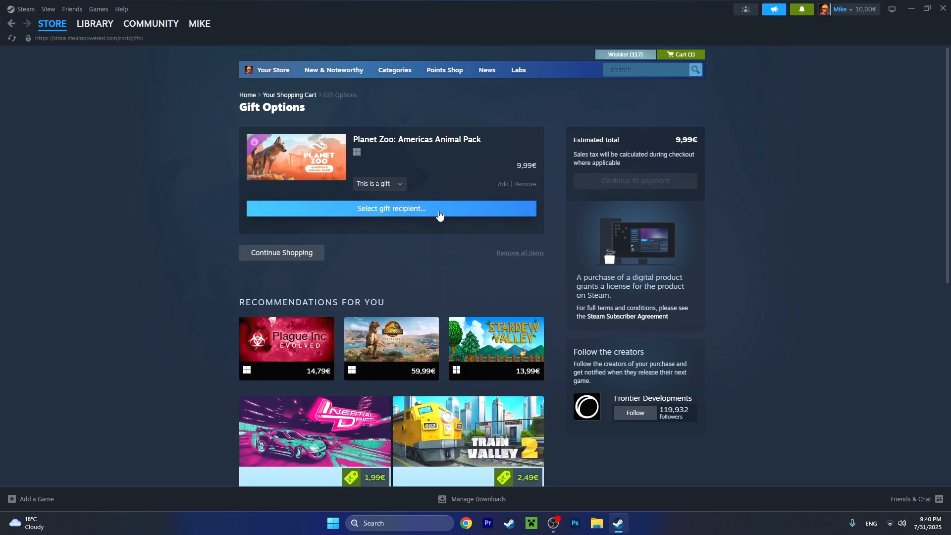
pyautogui.click(390, 208)
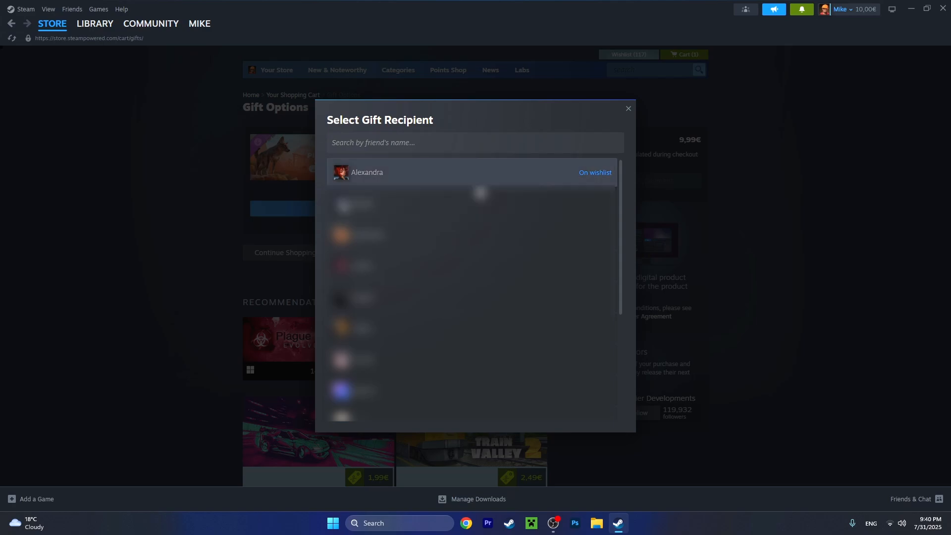
pyautogui.moveTo(422, 176)
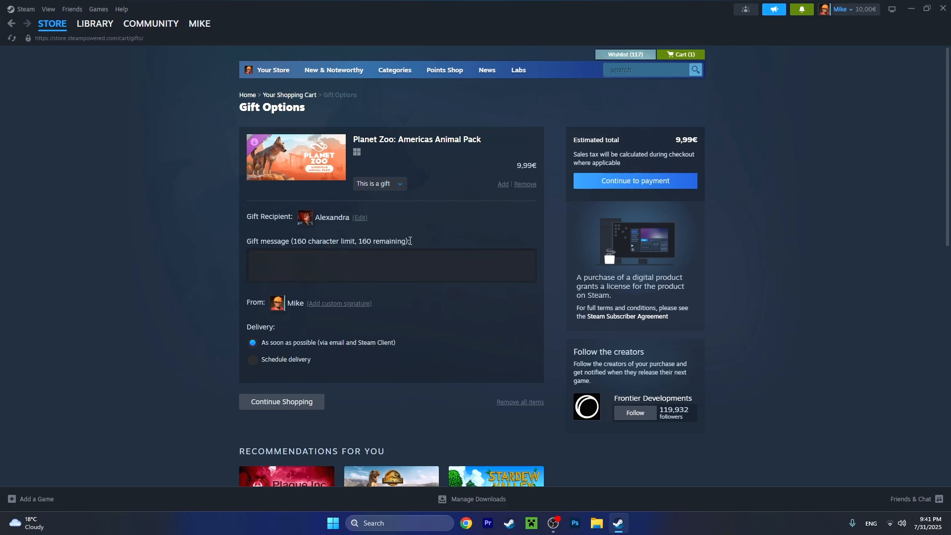
# - Write the gift message "happy xmas!:)" for the chosen recipient
pyautogui.write('(')
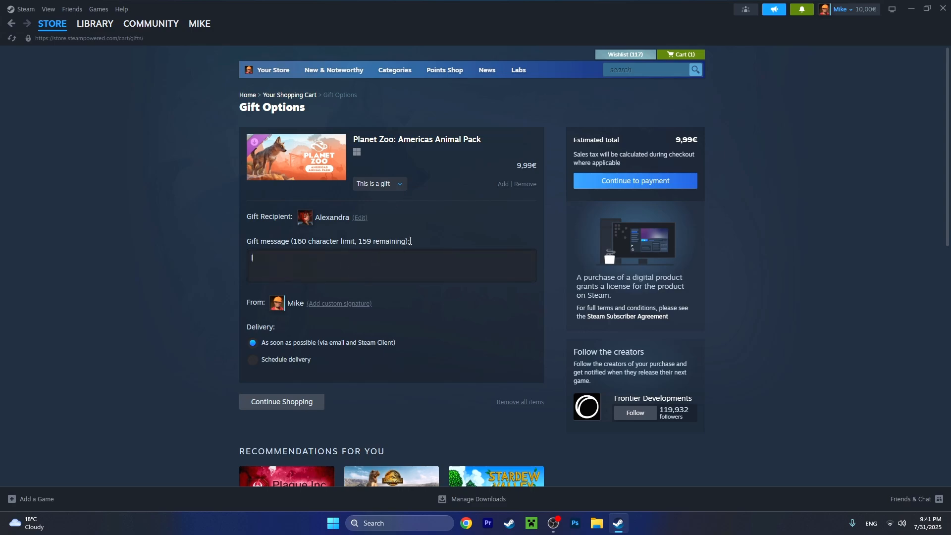
pyautogui.write('love you!')
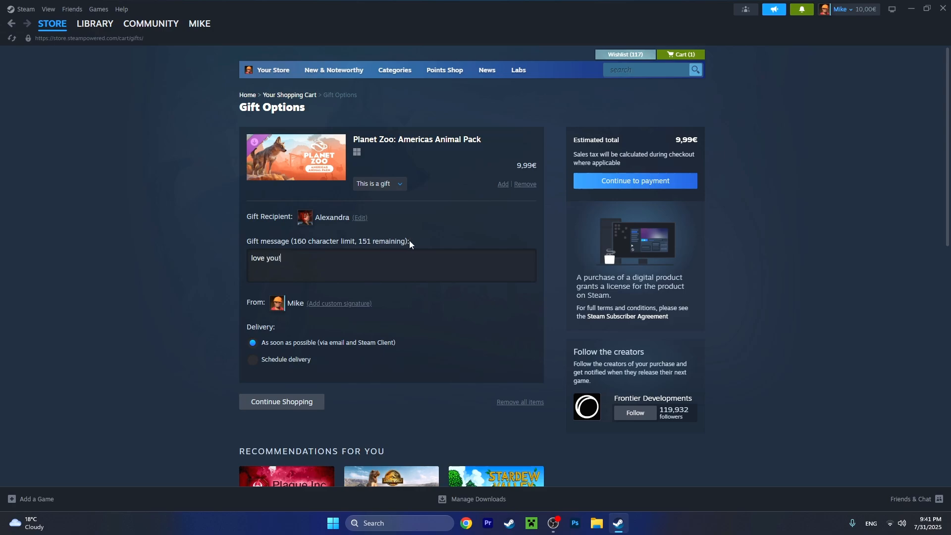
pyautogui.write('happy xmas')
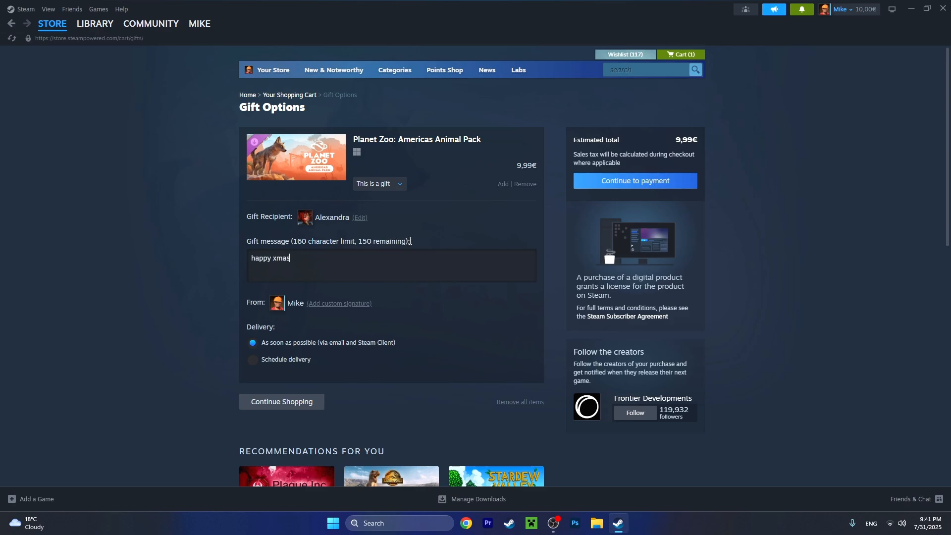
pyautogui.write('!:)')
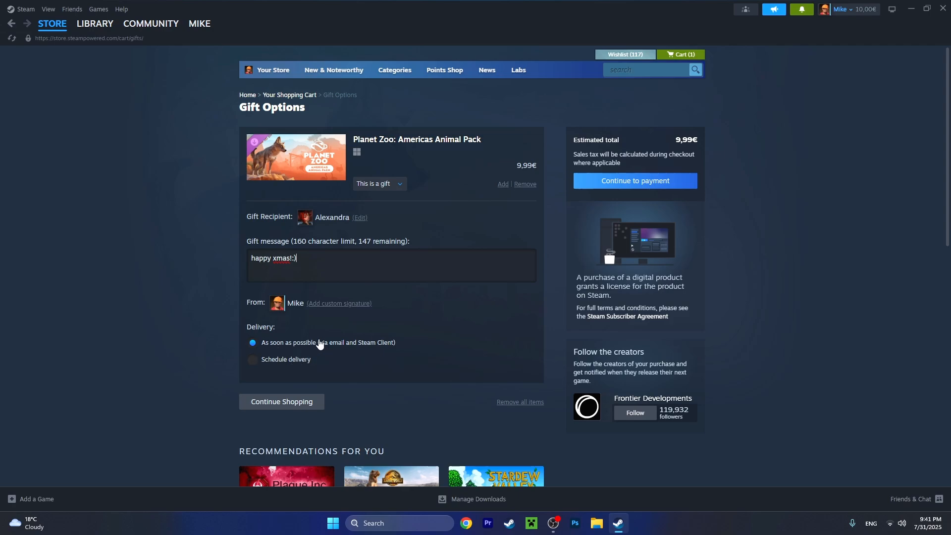
pyautogui.moveTo(331, 349)
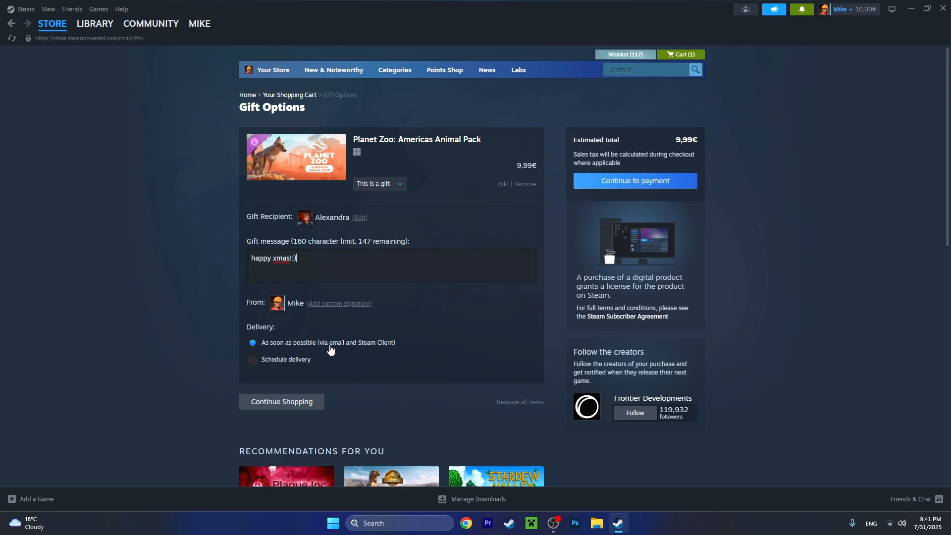
pyautogui.moveTo(379, 274)
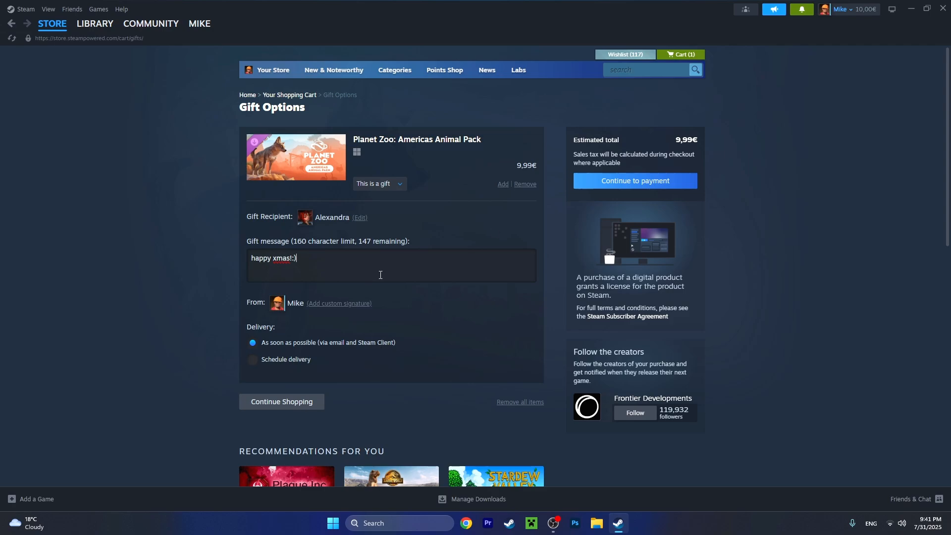
pyautogui.doubleClick(332, 217)
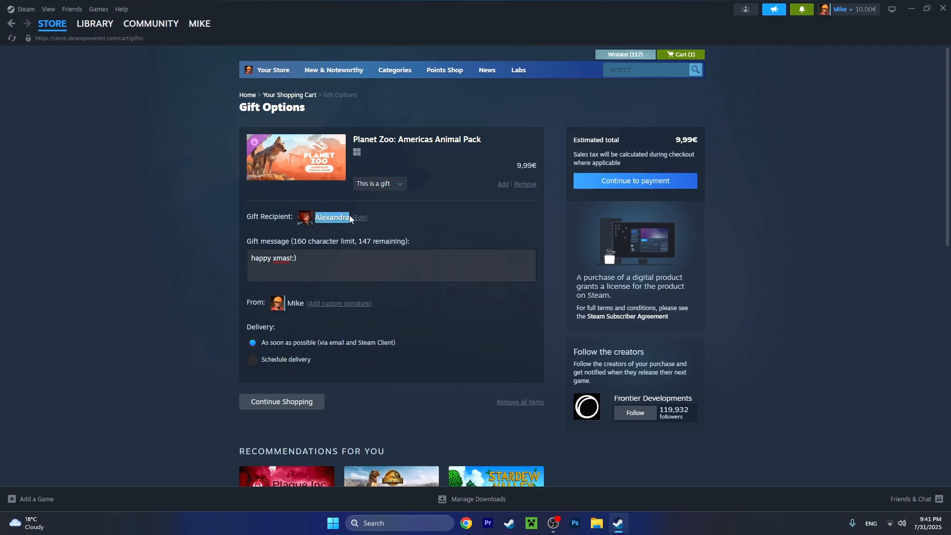
pyautogui.moveTo(553, 218)
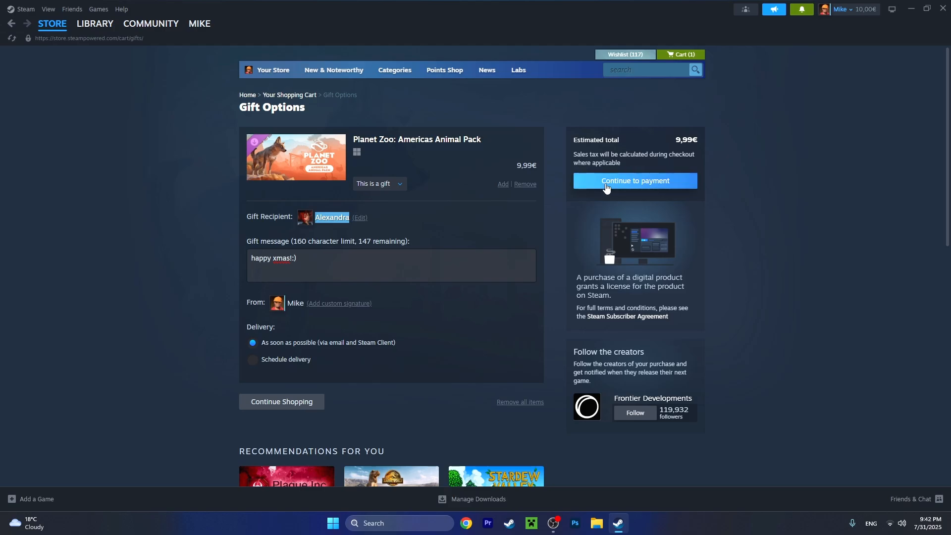
# - Keep My Steam Wallet as the payment method and continue to reviewing the order
pyautogui.click(634, 181)
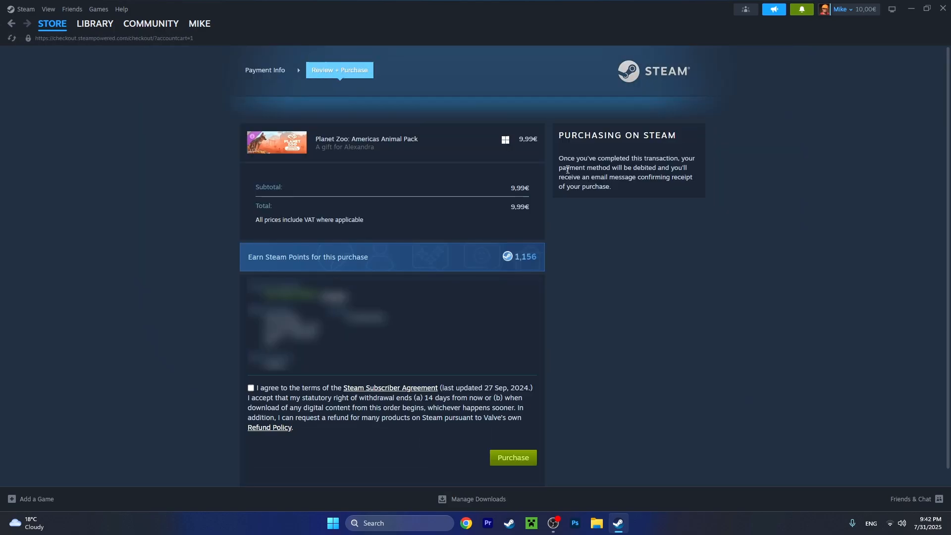
pyautogui.moveTo(291, 85)
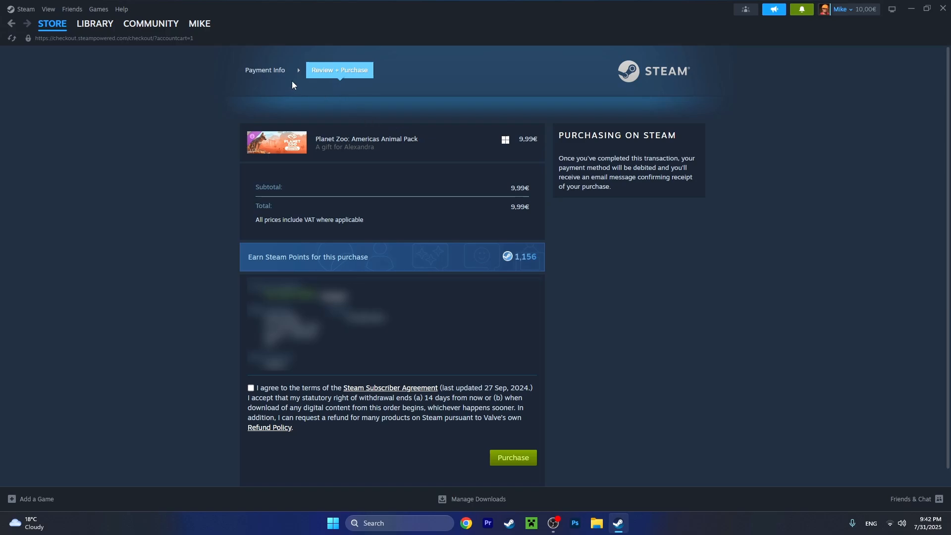
pyautogui.click(268, 70)
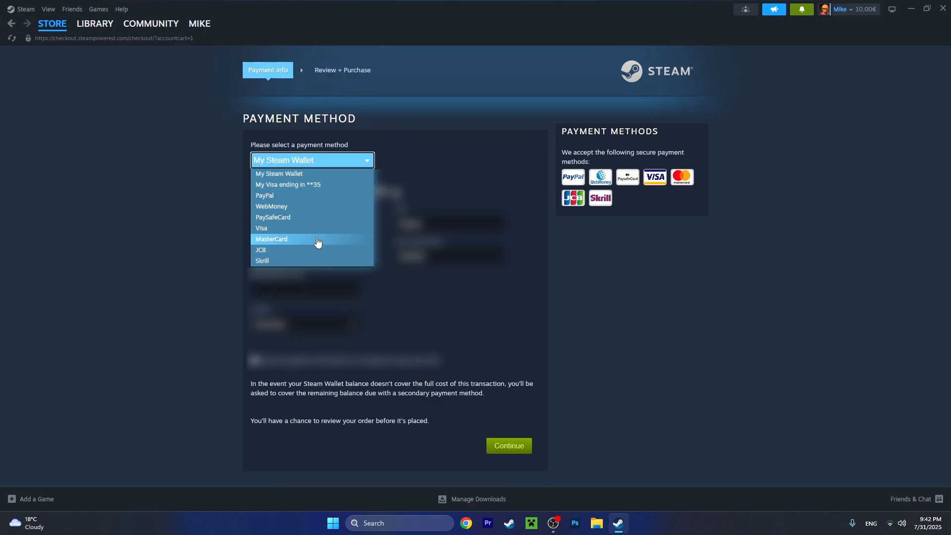
pyautogui.moveTo(288, 243)
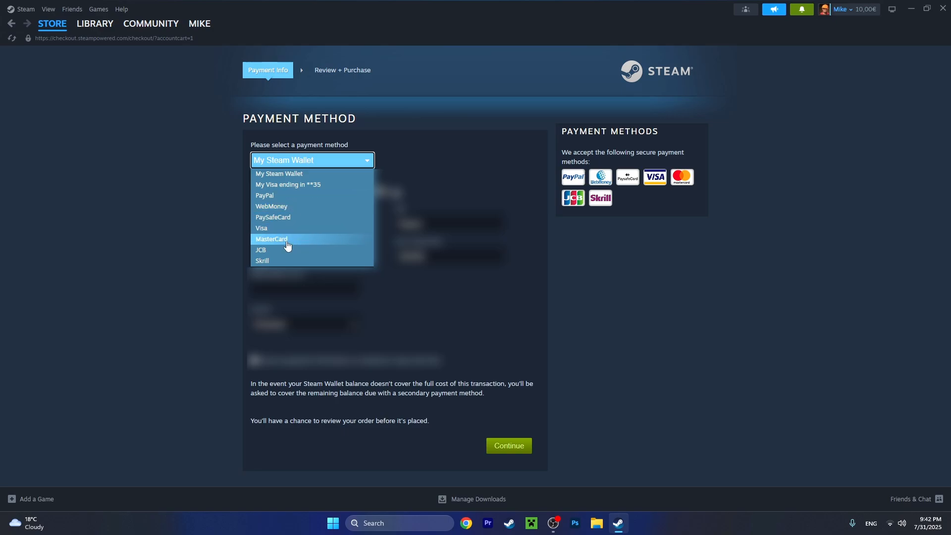
pyautogui.moveTo(292, 220)
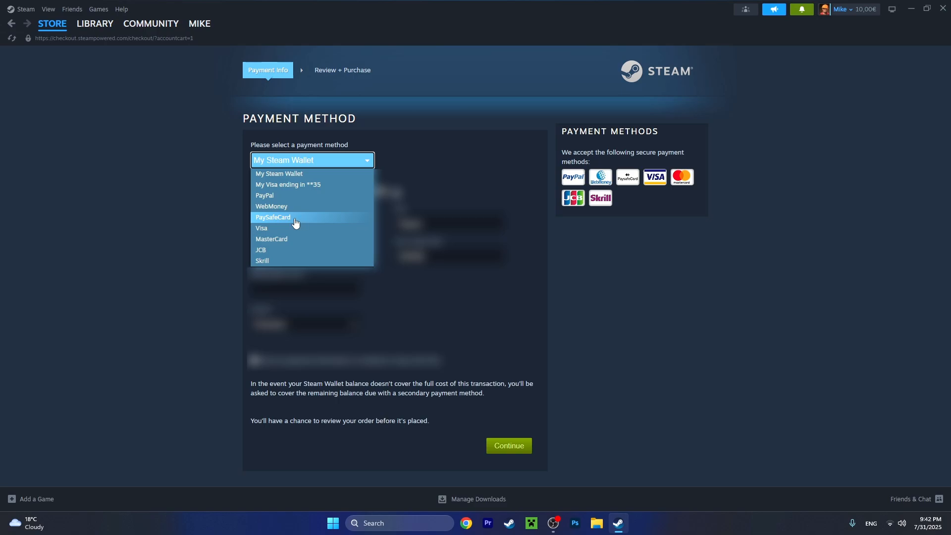
pyautogui.click(279, 173)
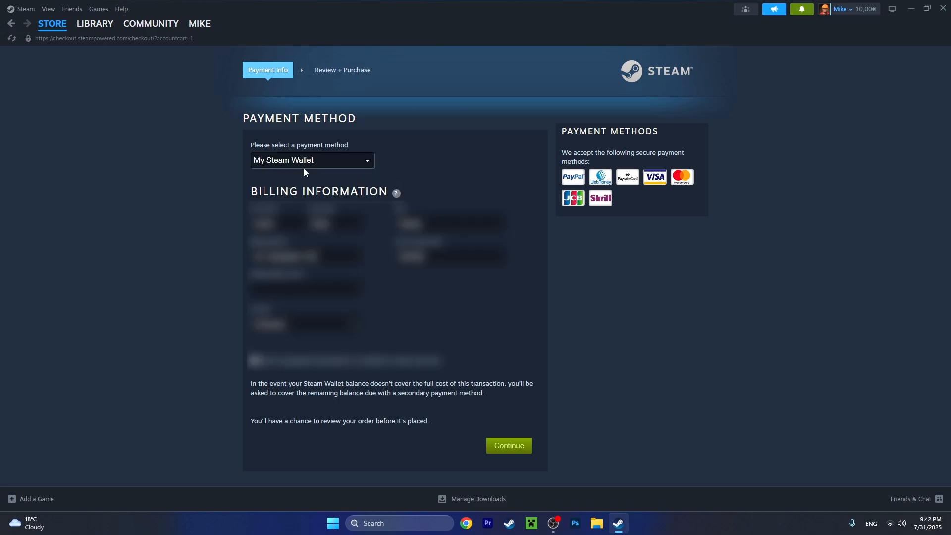
pyautogui.moveTo(866, 9)
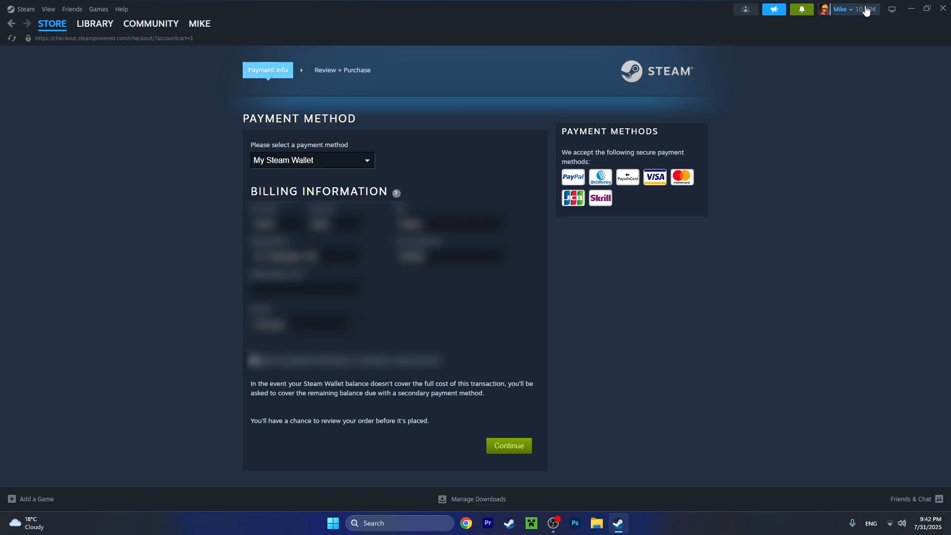
pyautogui.moveTo(349, 81)
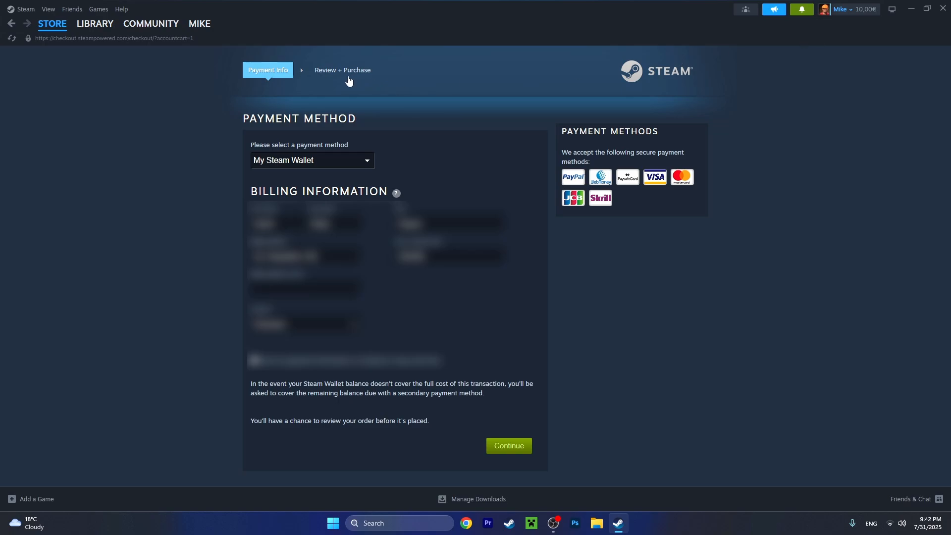
pyautogui.click(509, 444)
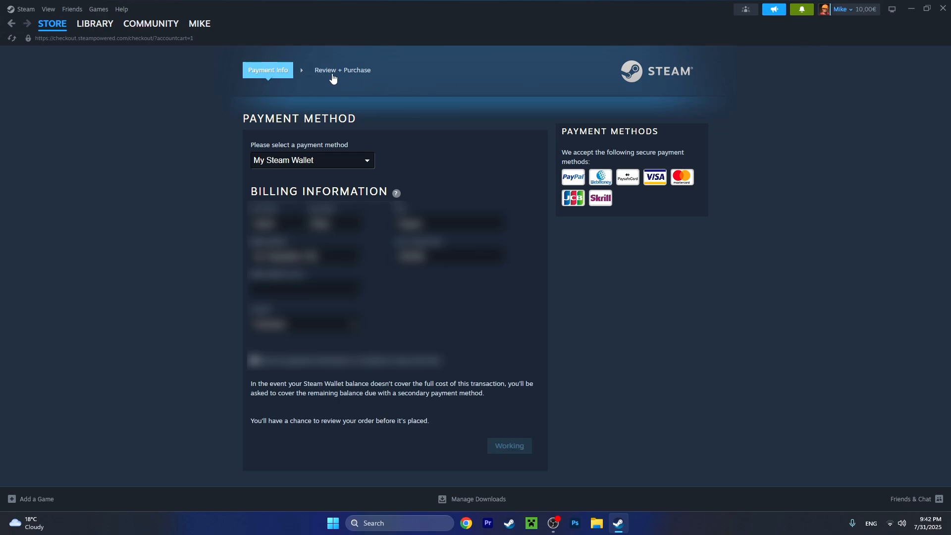
# - Agree to the Steam Subscriber Agreement and complete the gift purchase
pyautogui.click(508, 445)
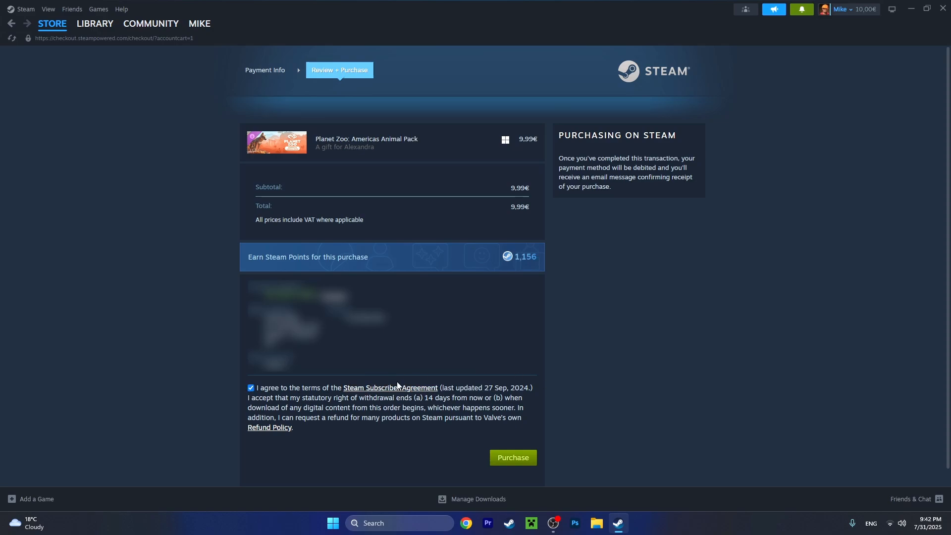
pyautogui.moveTo(289, 438)
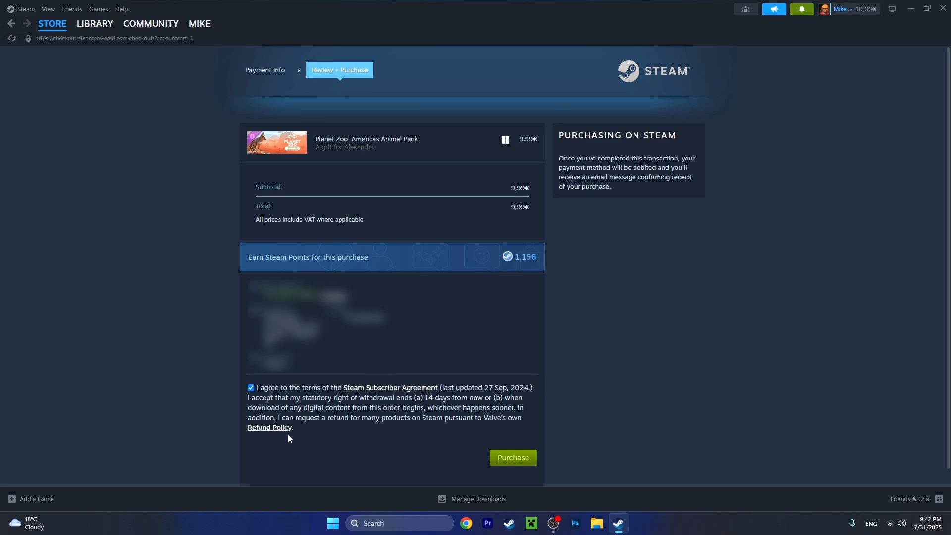
pyautogui.moveTo(513, 458)
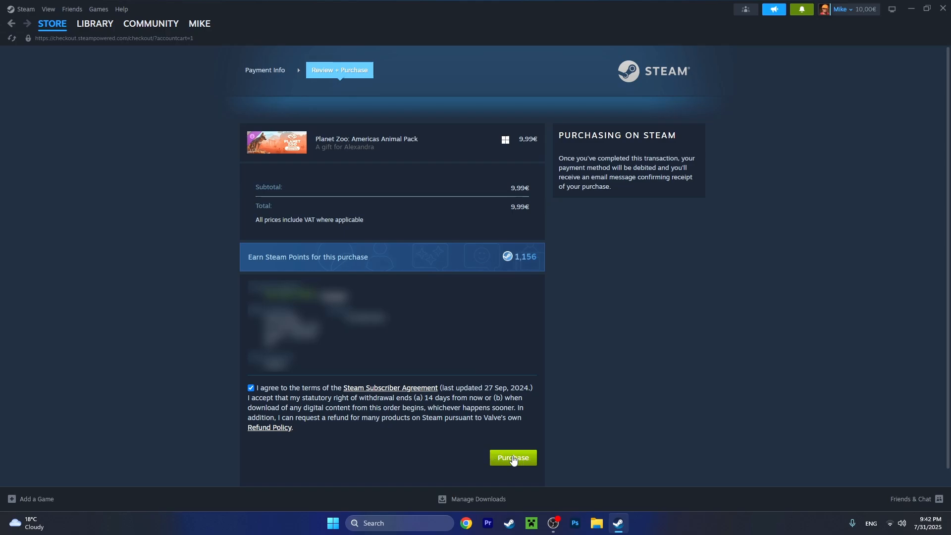
pyautogui.click(512, 458)
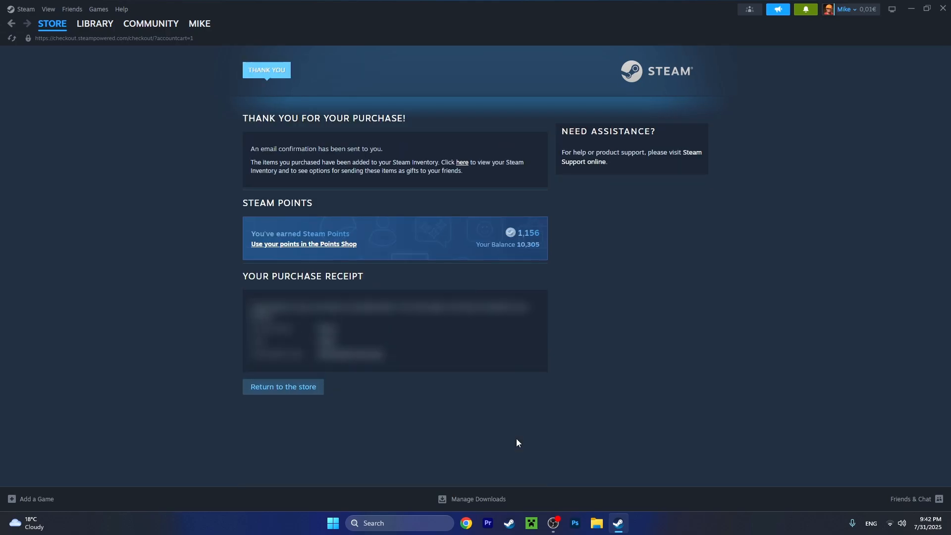
pyautogui.moveTo(869, 26)
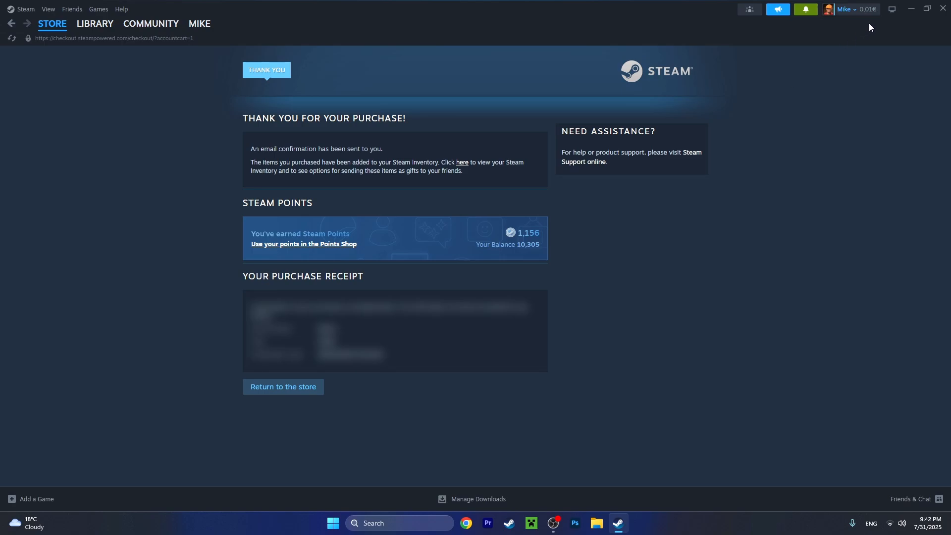
pyautogui.moveTo(790, 99)
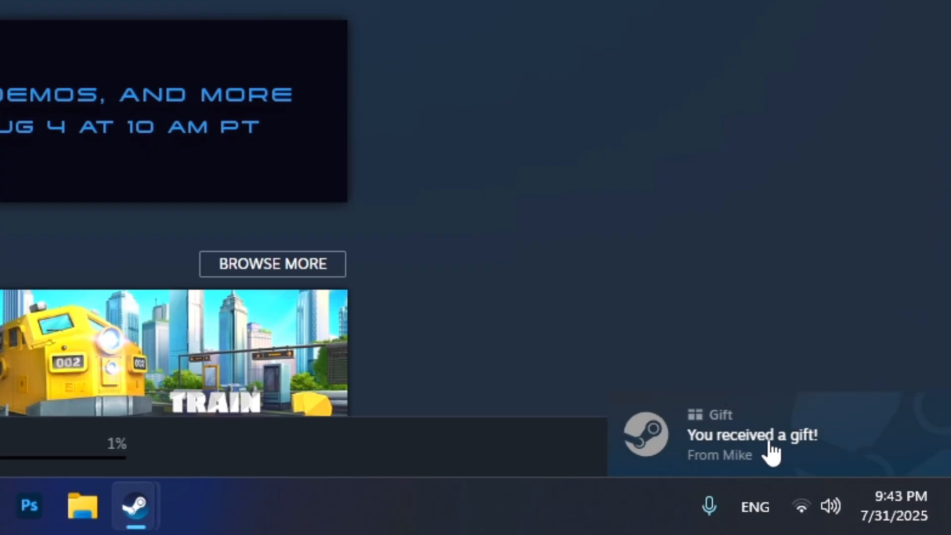
pyautogui.moveTo(728, 477)
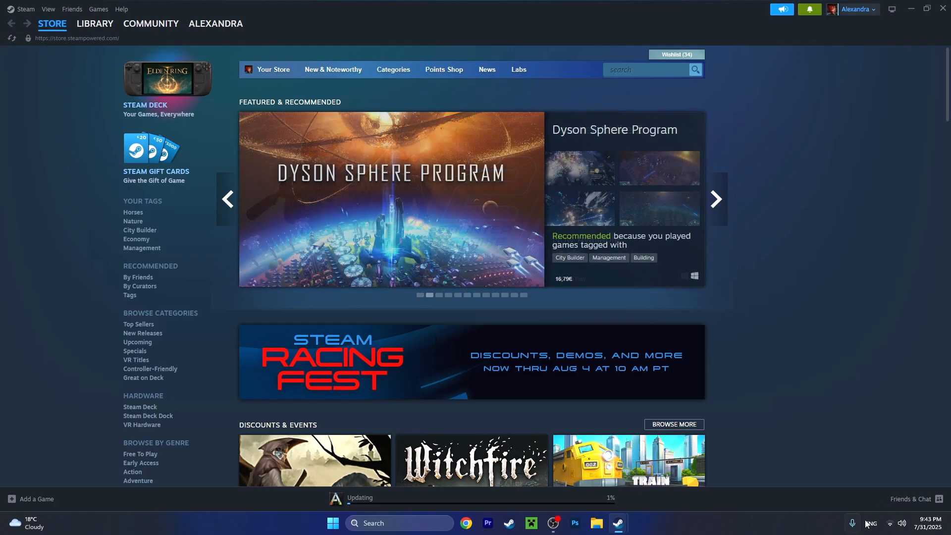
pyautogui.click(95, 23)
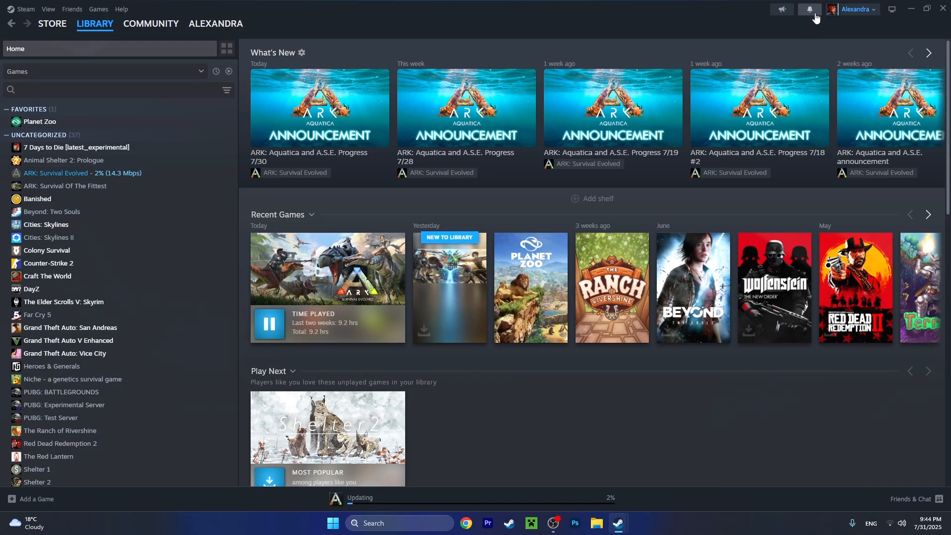
pyautogui.click(810, 8)
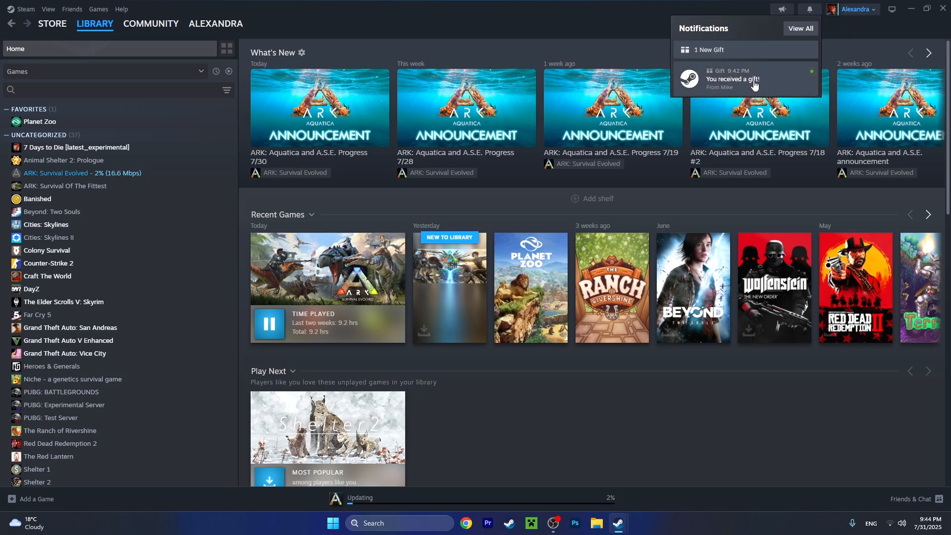
pyautogui.moveTo(789, 83)
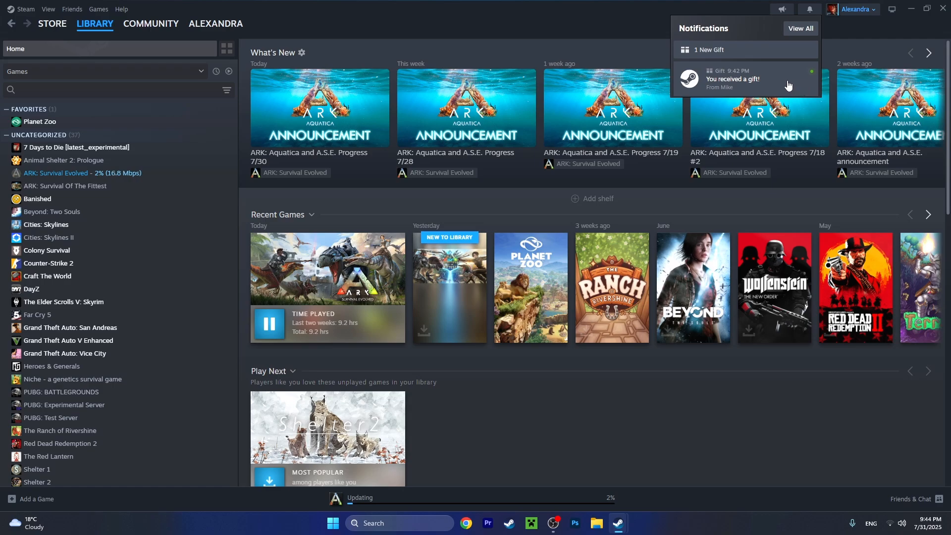
pyautogui.click(746, 80)
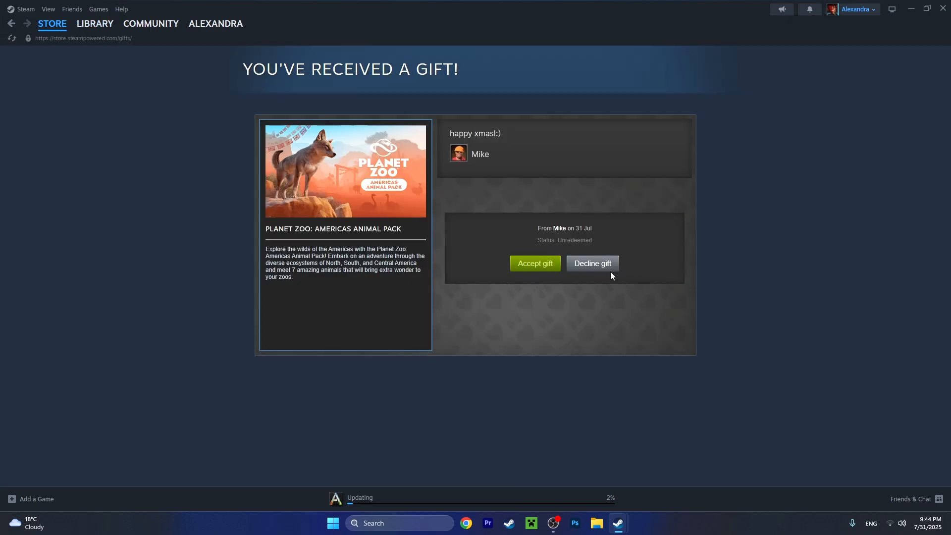
pyautogui.moveTo(535, 264)
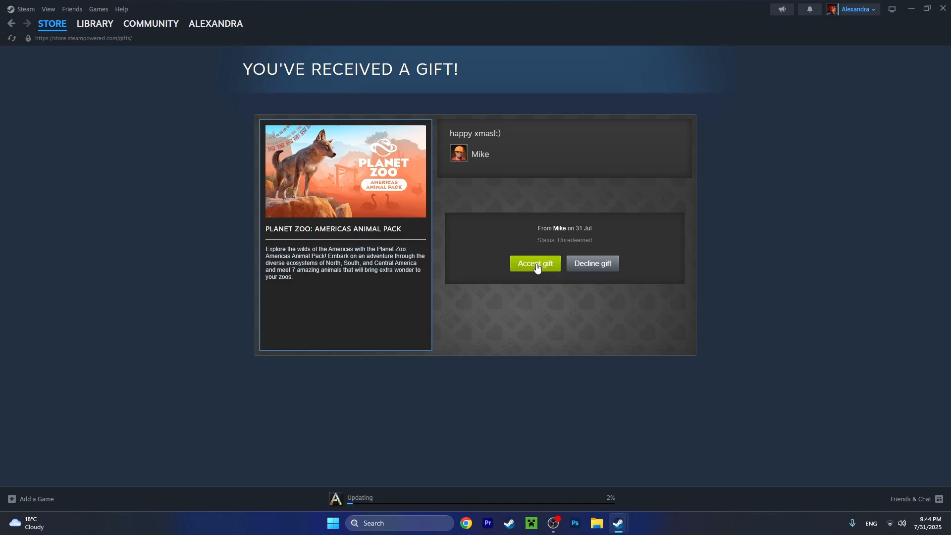
pyautogui.click(534, 264)
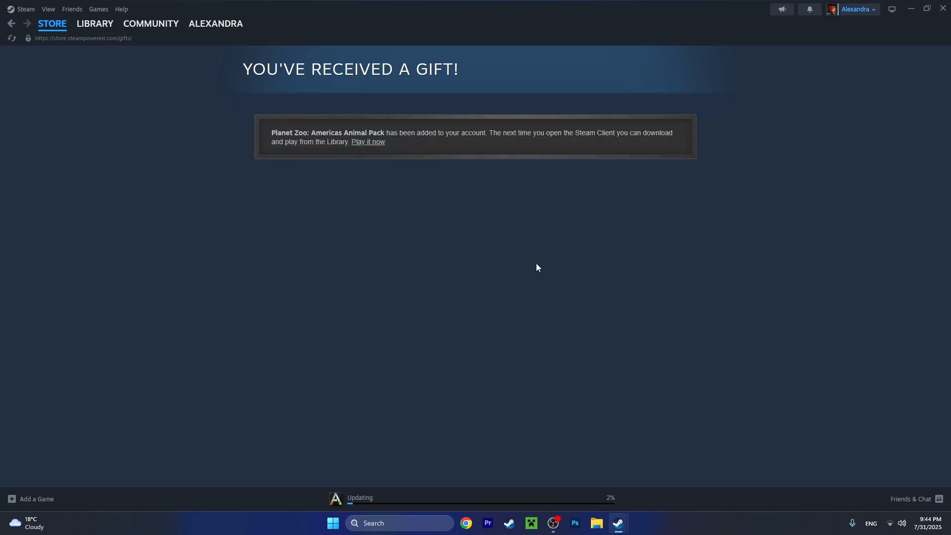